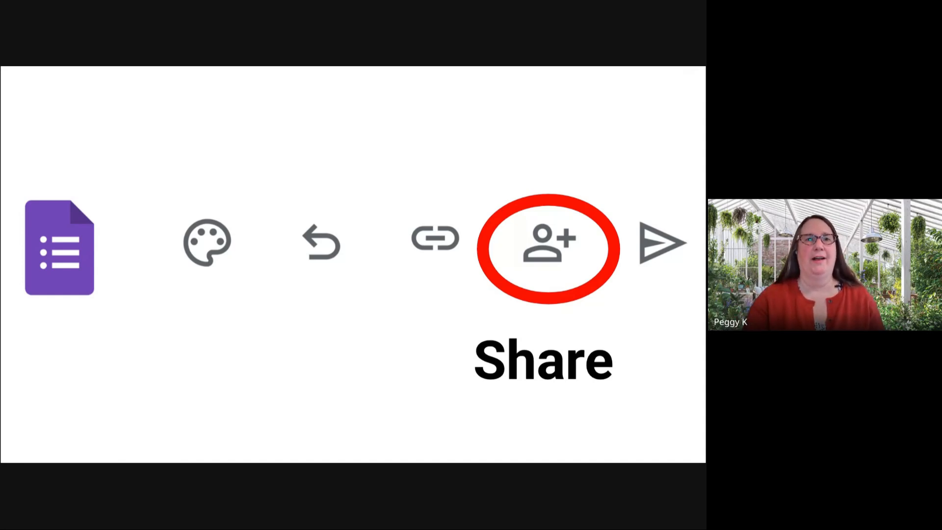
- Open the Share dialog for the BBQ Potluck Form
click(546, 247)
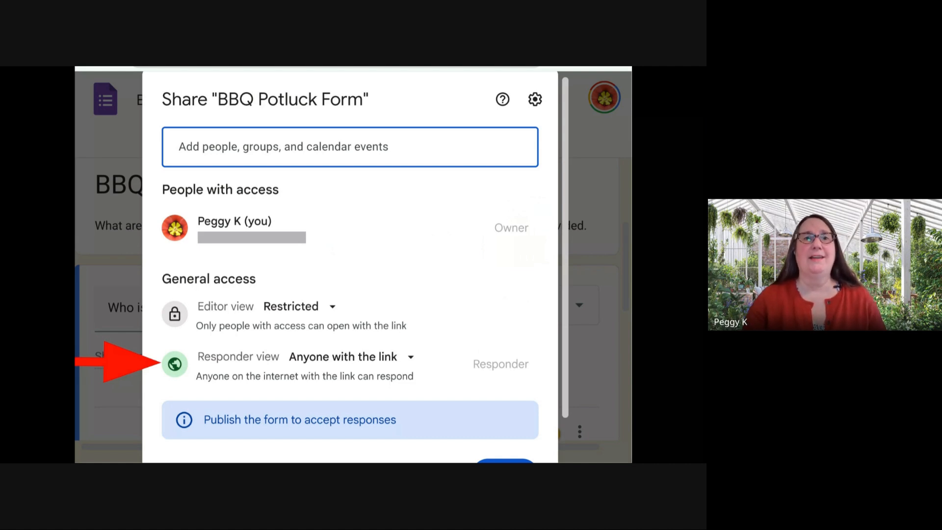
- Check general access, then search for the 'super fun BBQ' calendar event
click(350, 356)
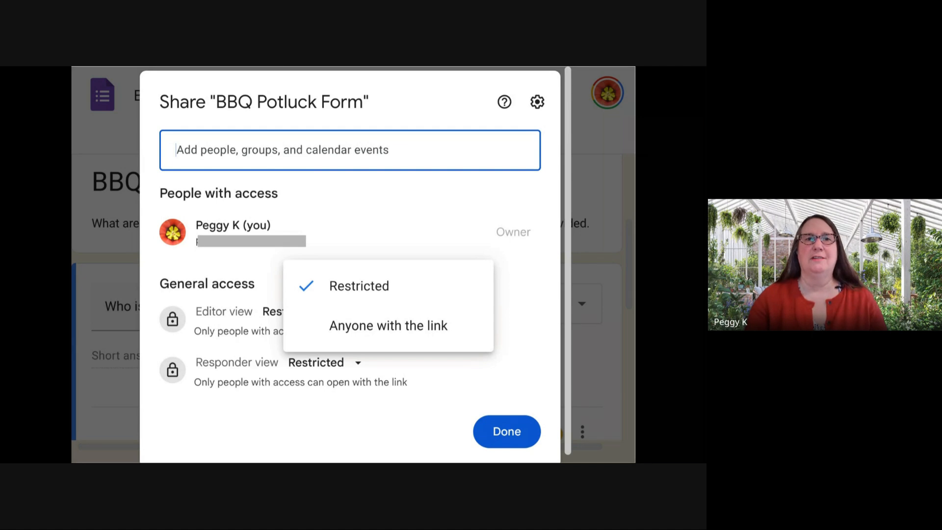
text(super fun BBQ)
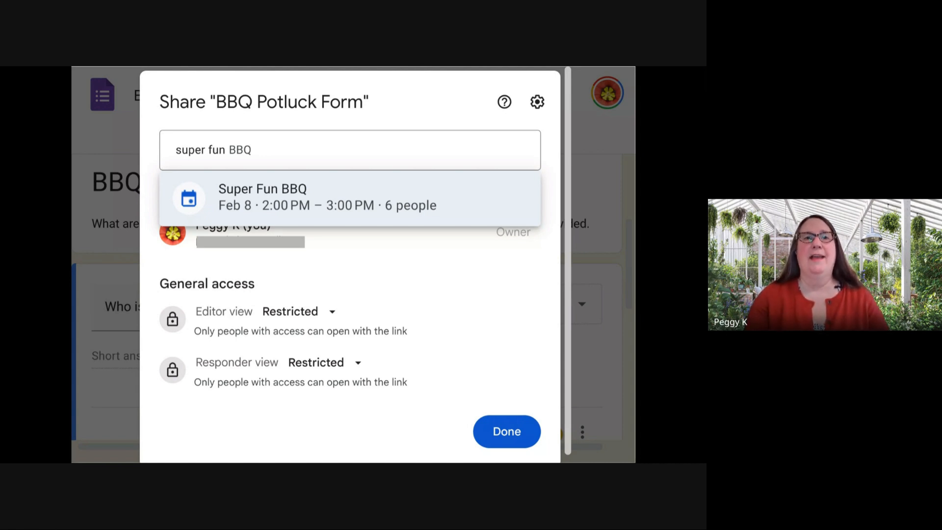
- Add the Super Fun BBQ event guests as responders, attached to the event
click(350, 198)
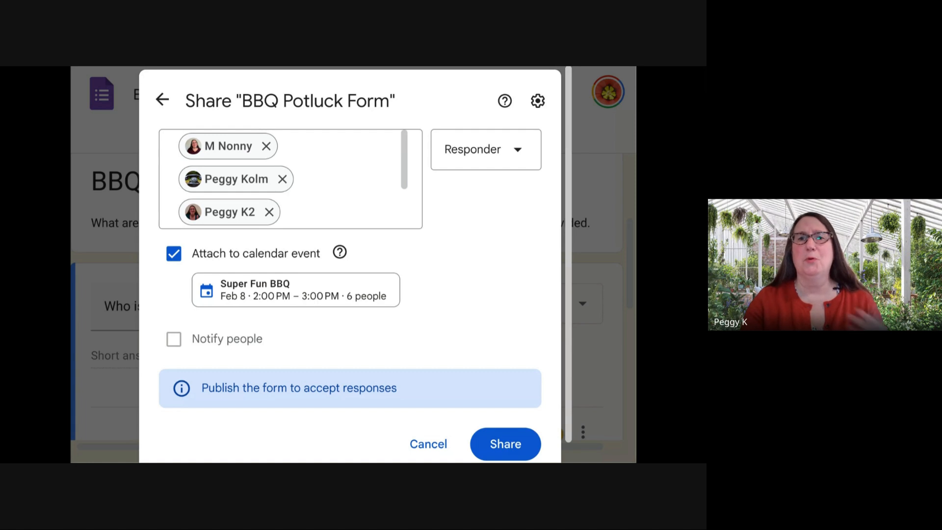
- Share the form with the Super Fun BBQ event guests
click(504, 444)
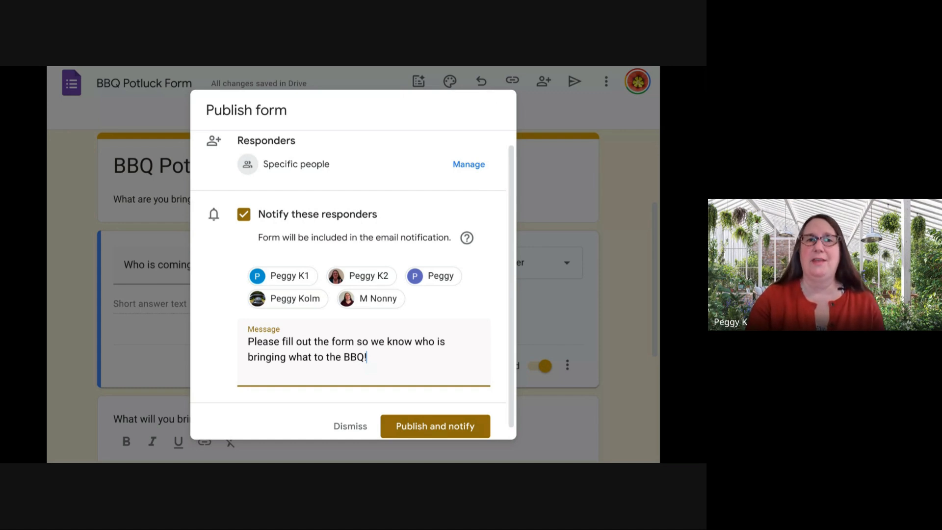
- Publish and notify responders, then open the BBQ Potluck Form from the calendar event
click(435, 426)
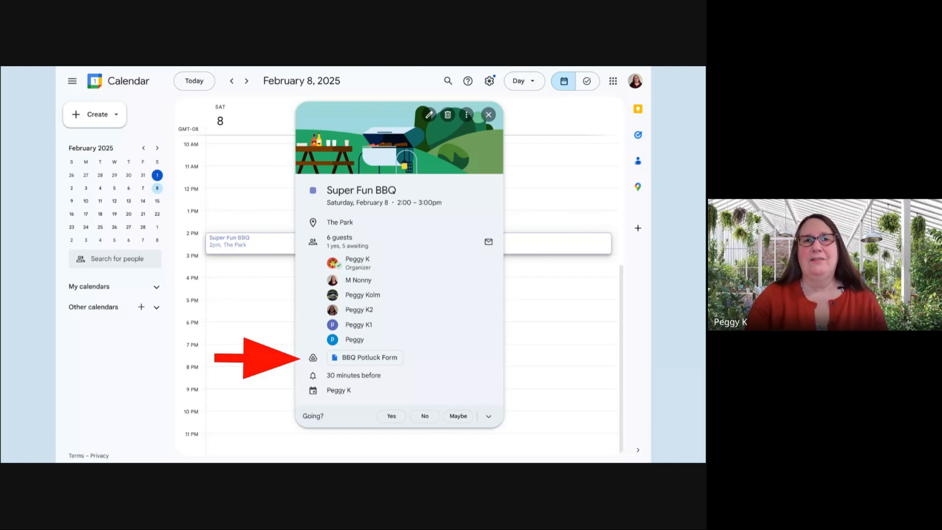
click(364, 357)
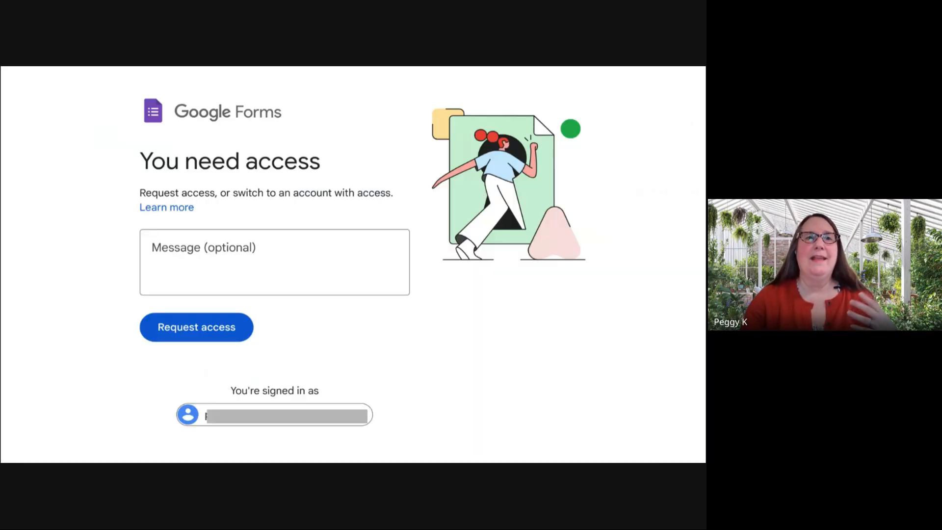